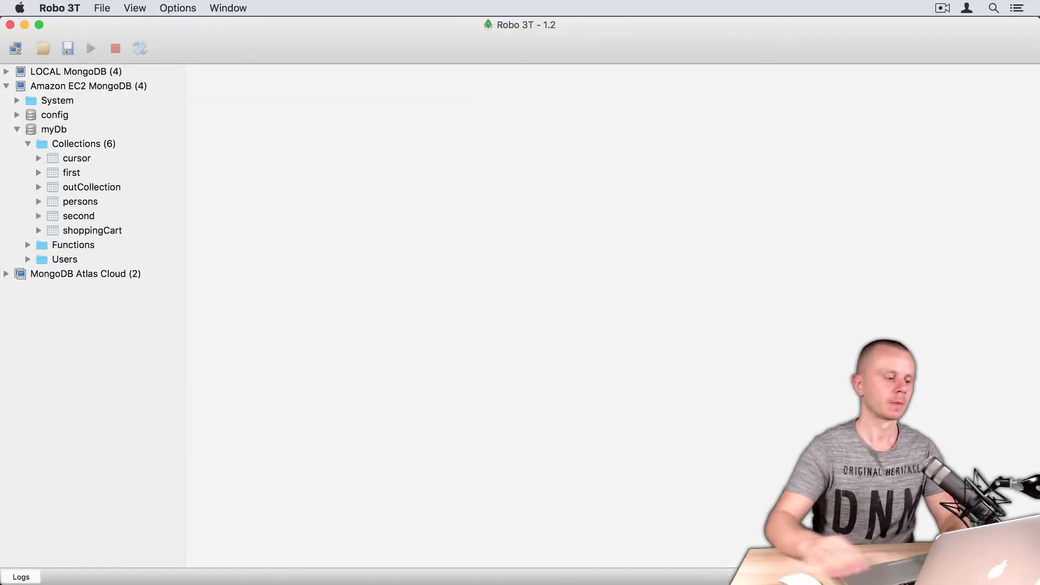
- Open the persons collection in myDb and select the find({}) call in the query
left_click(80, 201)
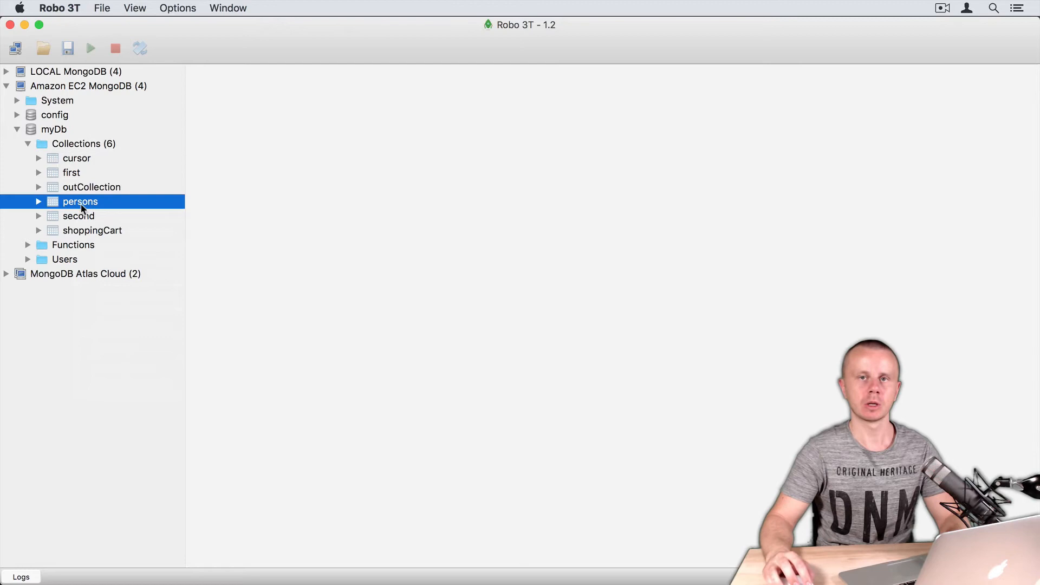
double_click(79, 201)
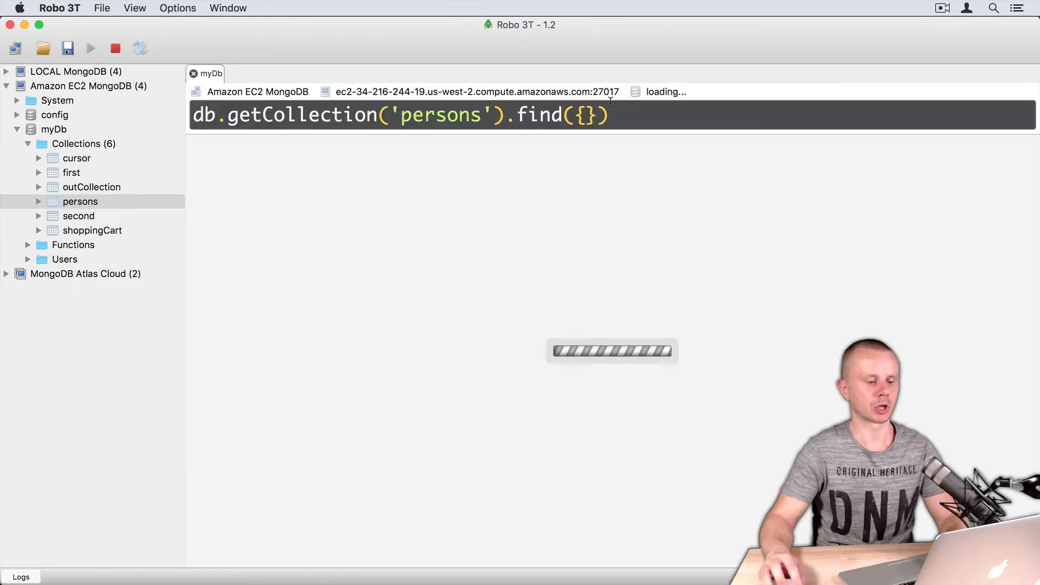
double_click(541, 115)
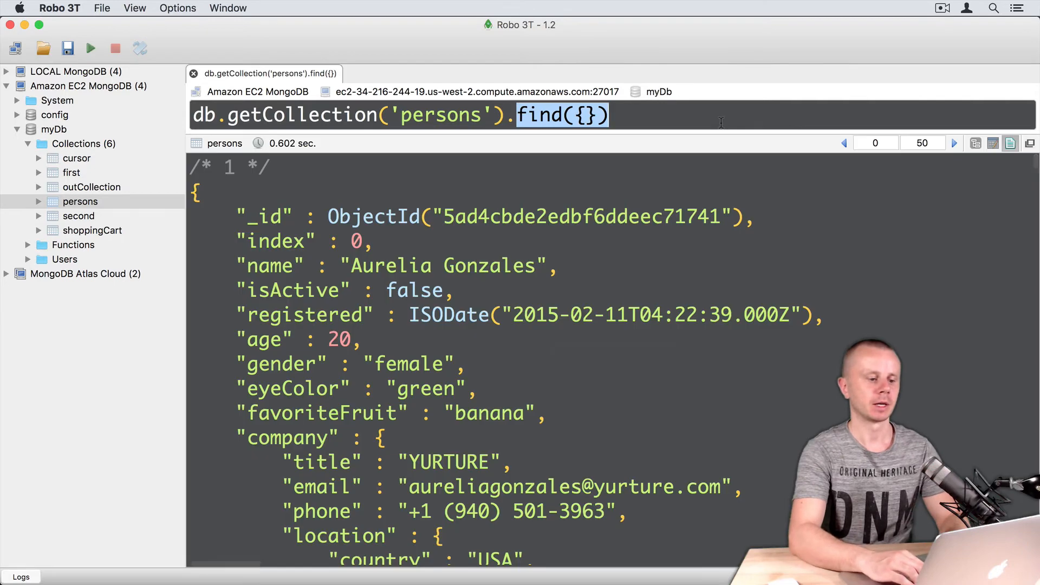
- Replace find({}) with getIndexes() and run it on persons, showing the _id index
type("getIndex")
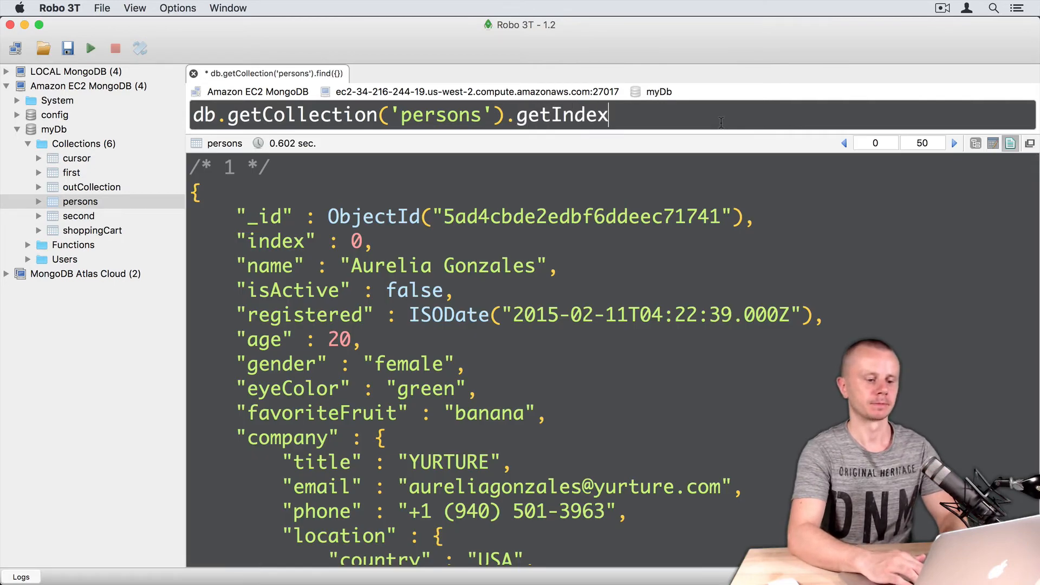
type("es()")
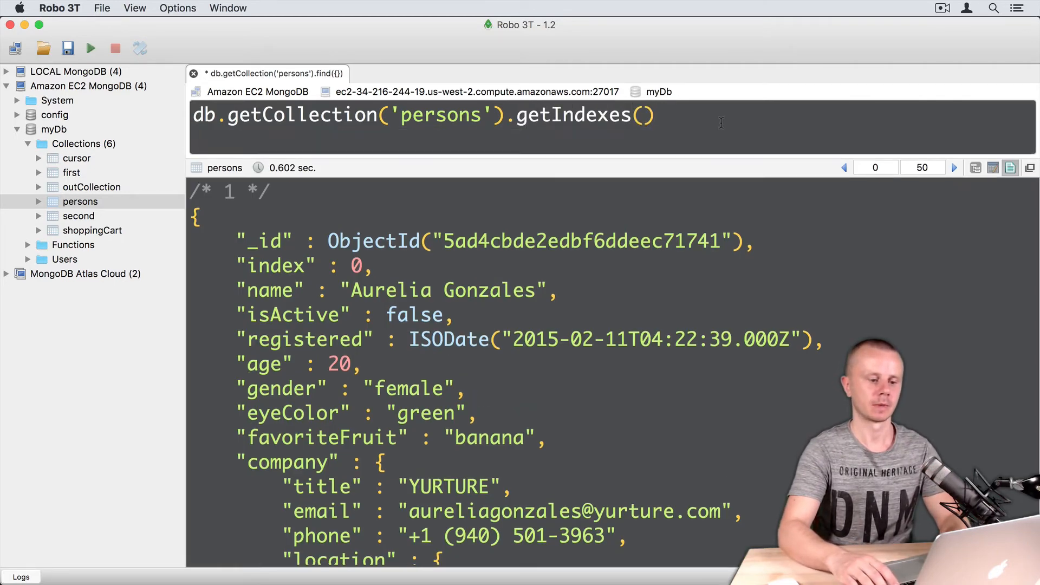
left_click(91, 47)
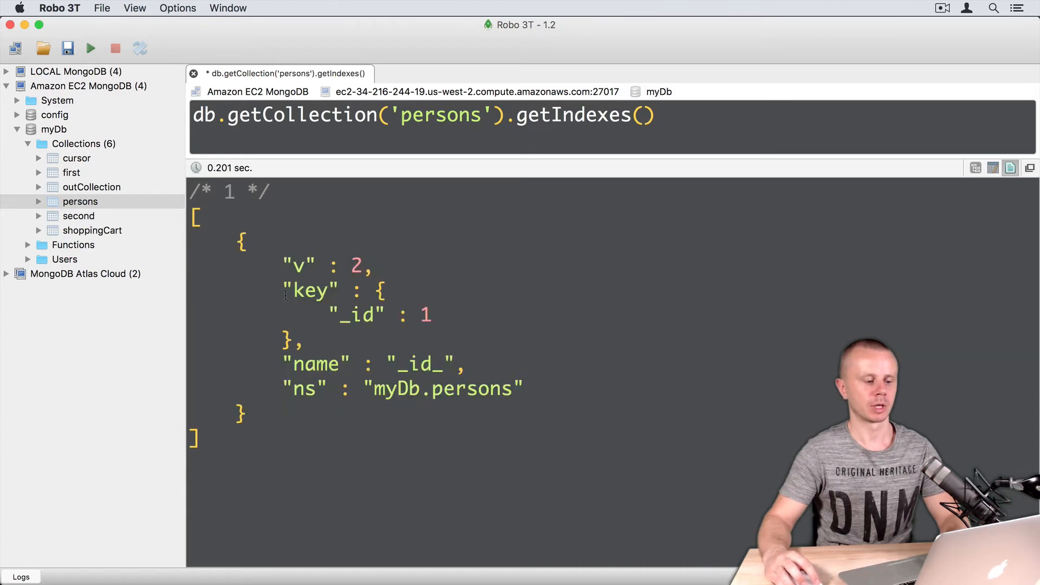
left_click(421, 314)
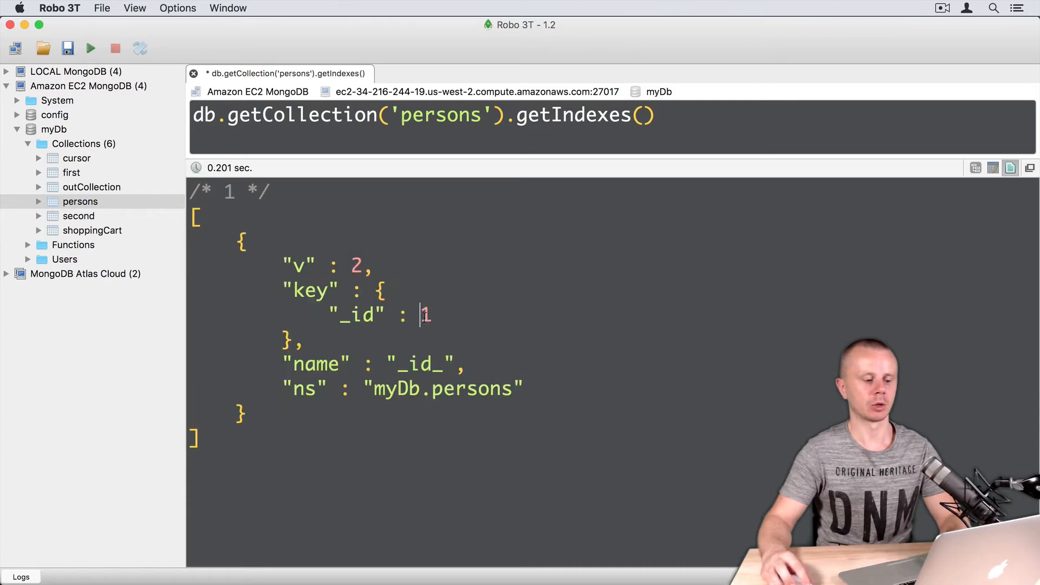
double_click(418, 363)
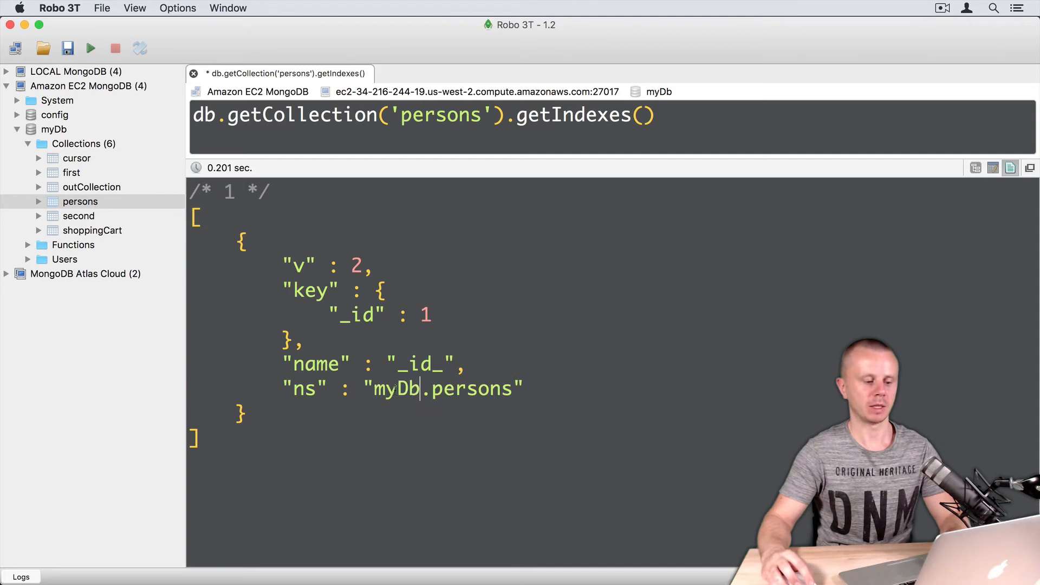
double_click(472, 389)
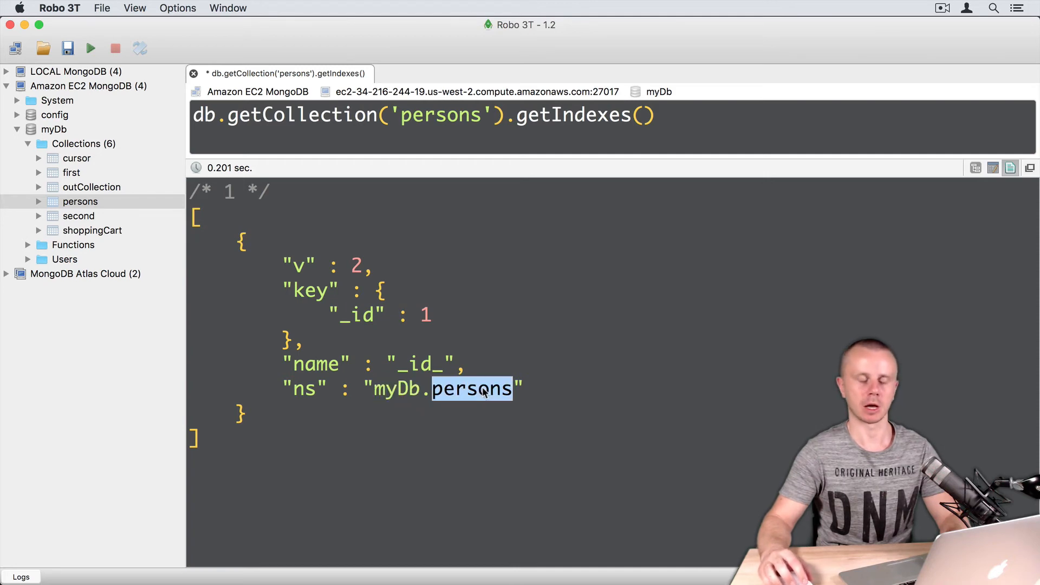
mouse_move(508, 195)
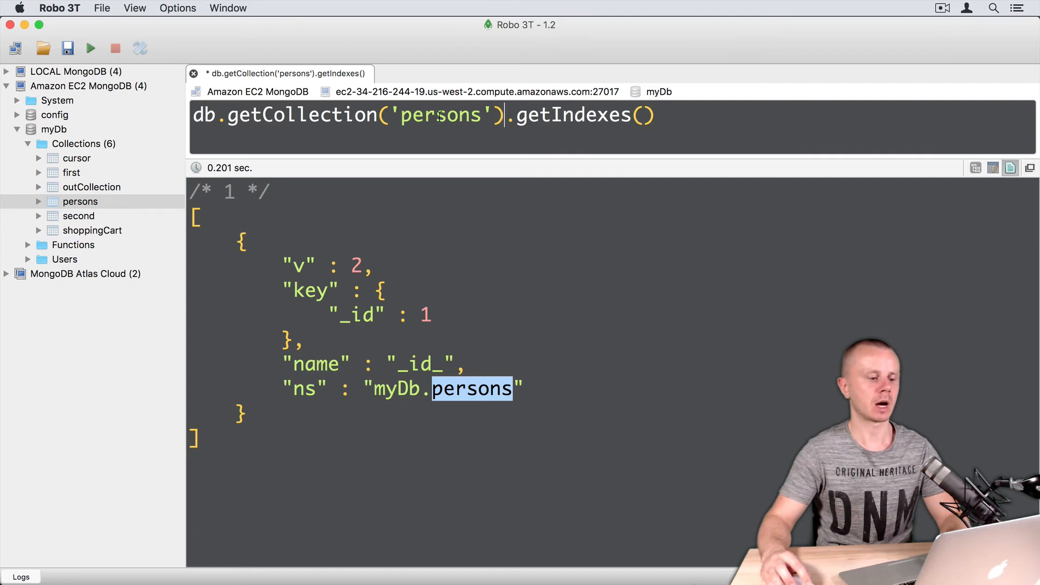
- Rerun getIndexes() on shoppingCart and inspect the myDb.shoppingCart namespace of the _id index
type("shoppingCart")
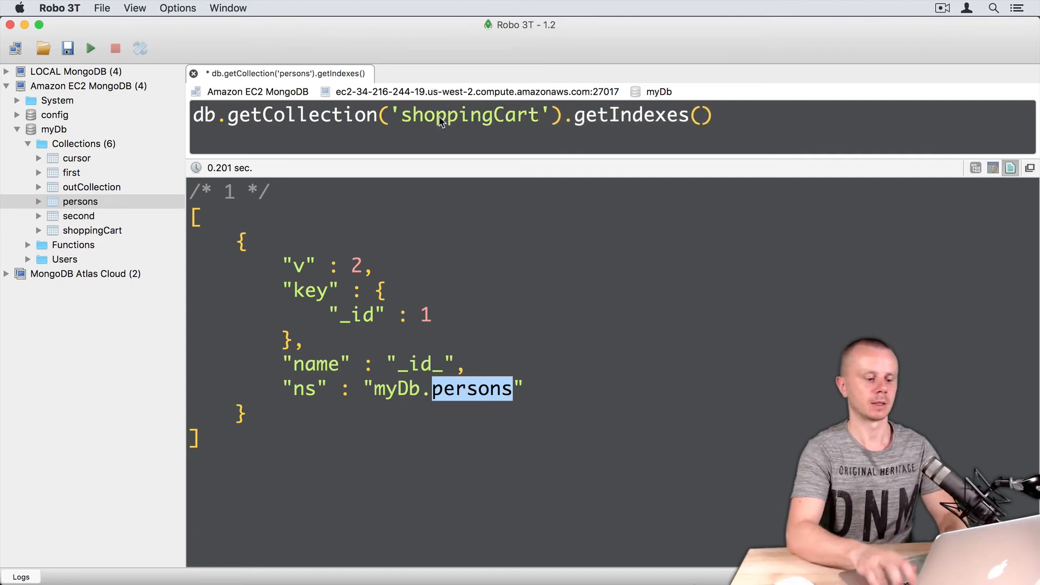
left_click(90, 48)
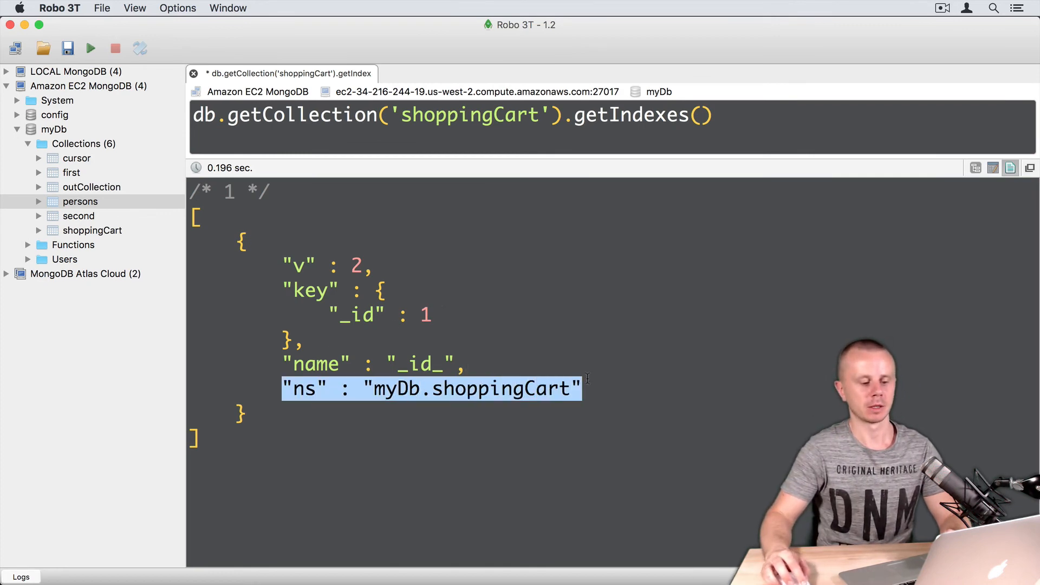
double_click(395, 390)
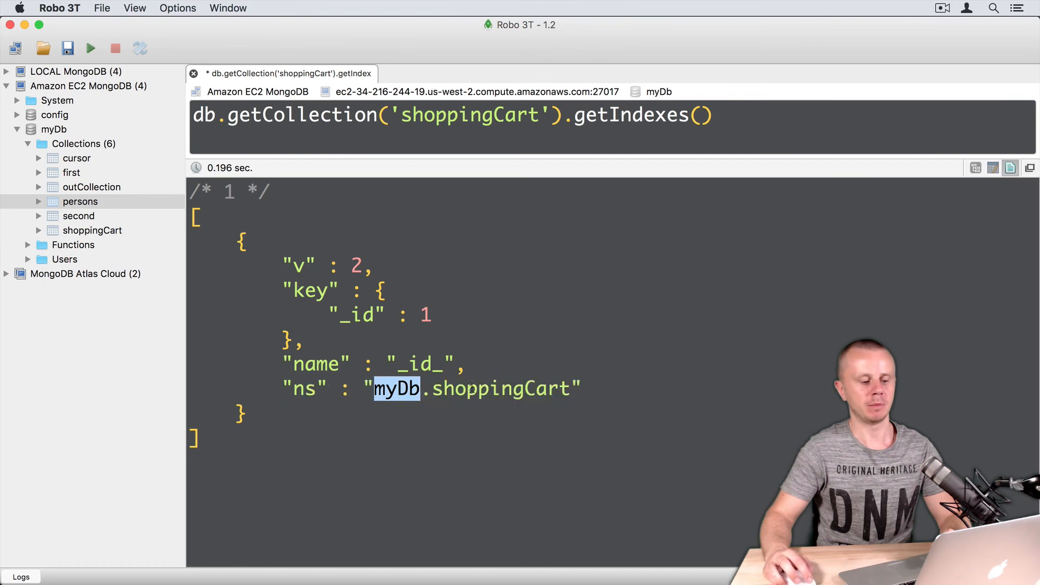
left_click(469, 389)
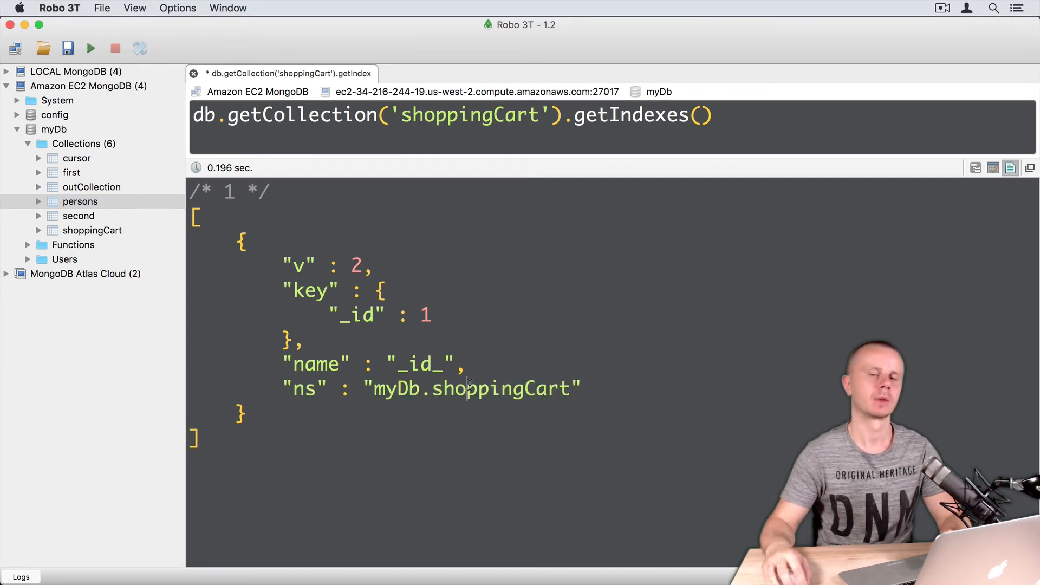